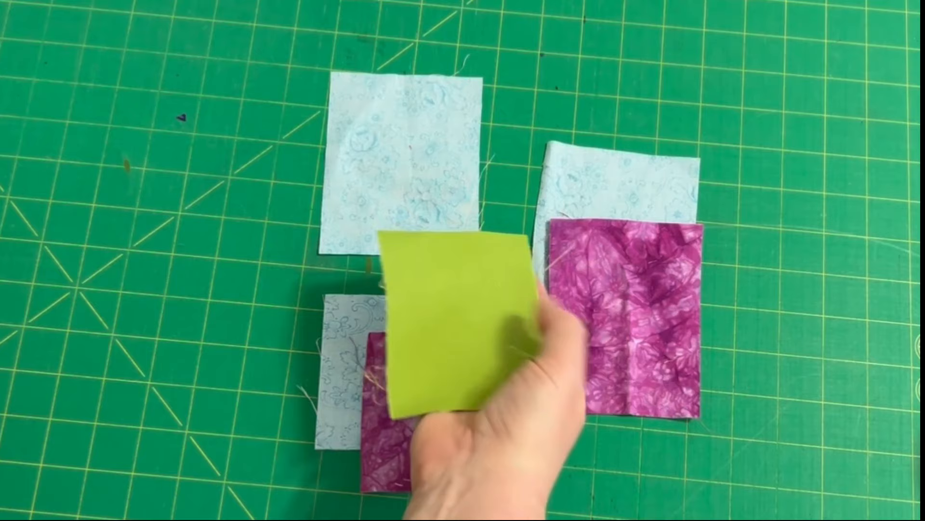
left_click_drag(449, 331, 402, 148)
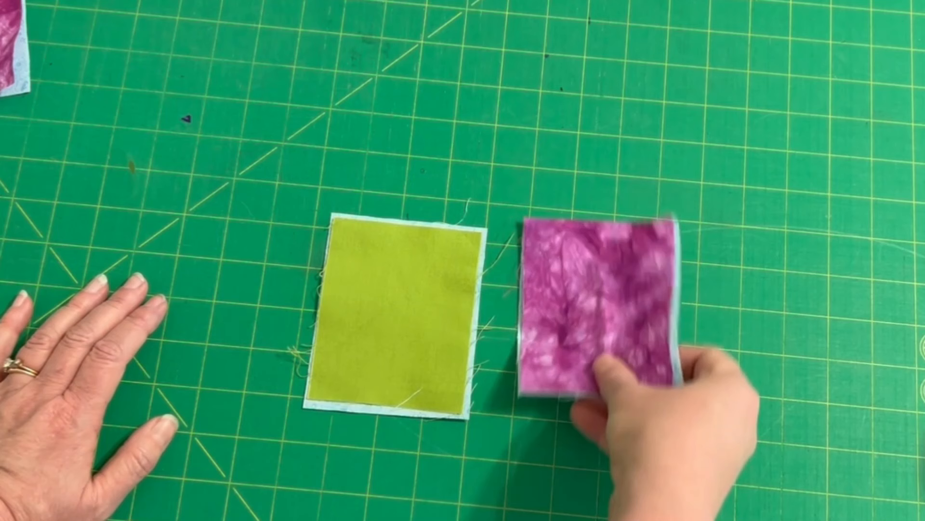
left_click_drag(620, 365, 590, 331)
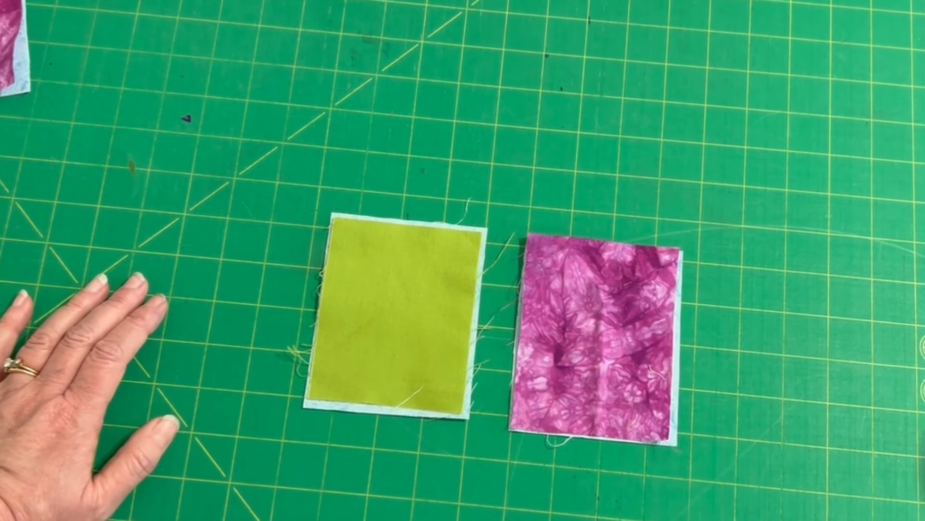